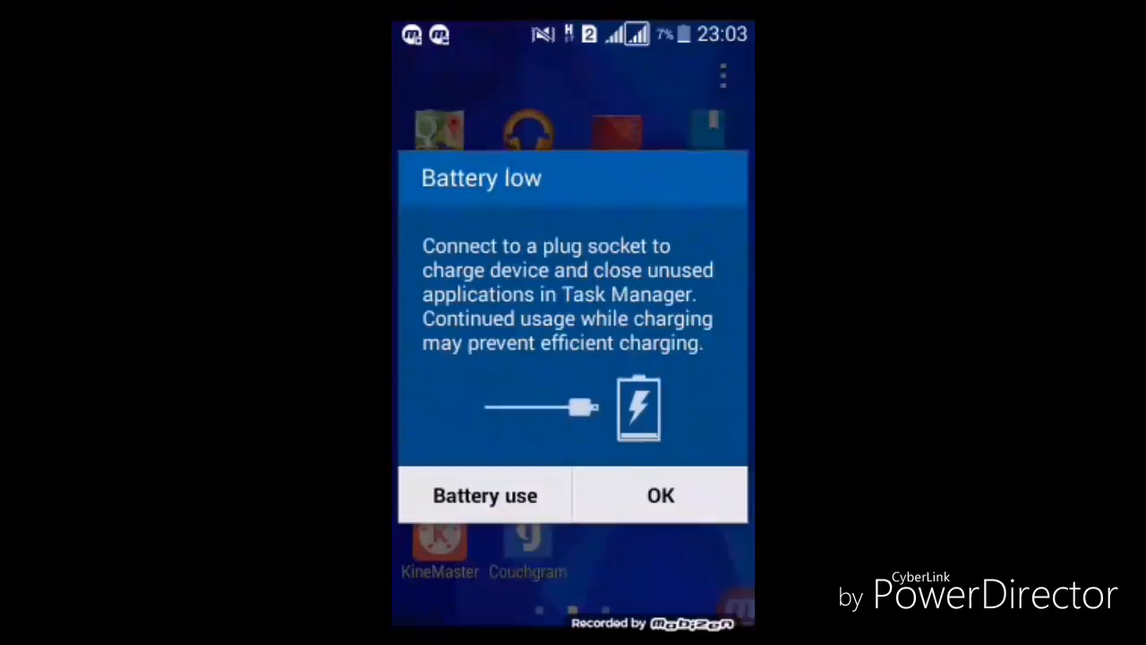
Dismiss the Battery low dialog so the app drawer shows.
click(659, 494)
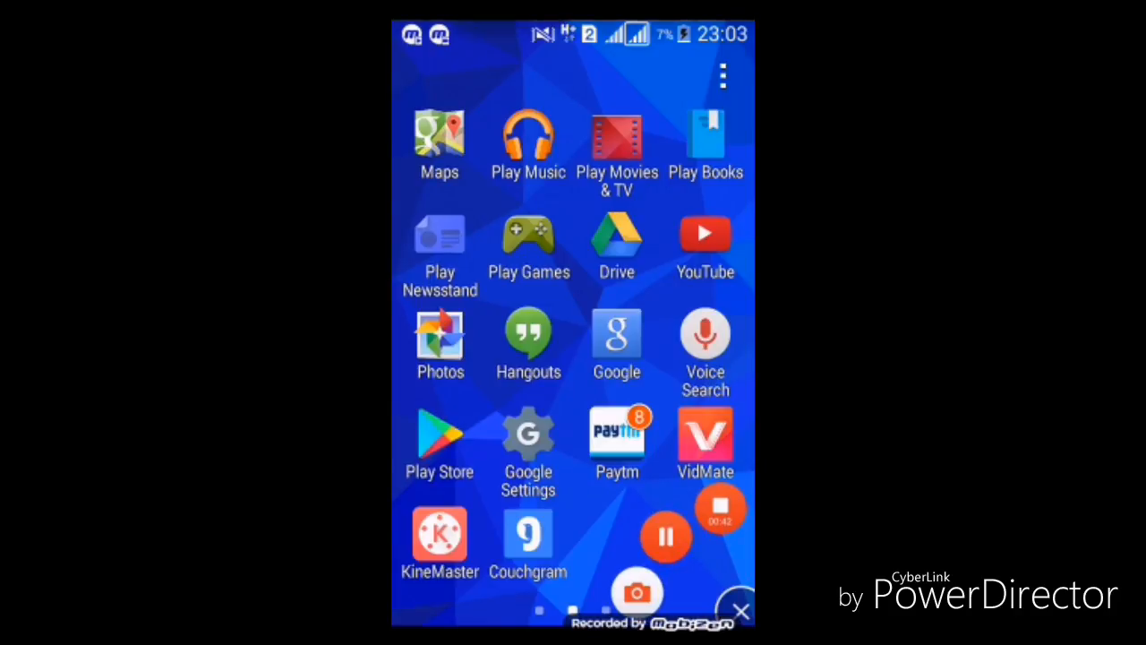
Launch the Play Store and search it for 'power director' via the suggestion.
click(440, 439)
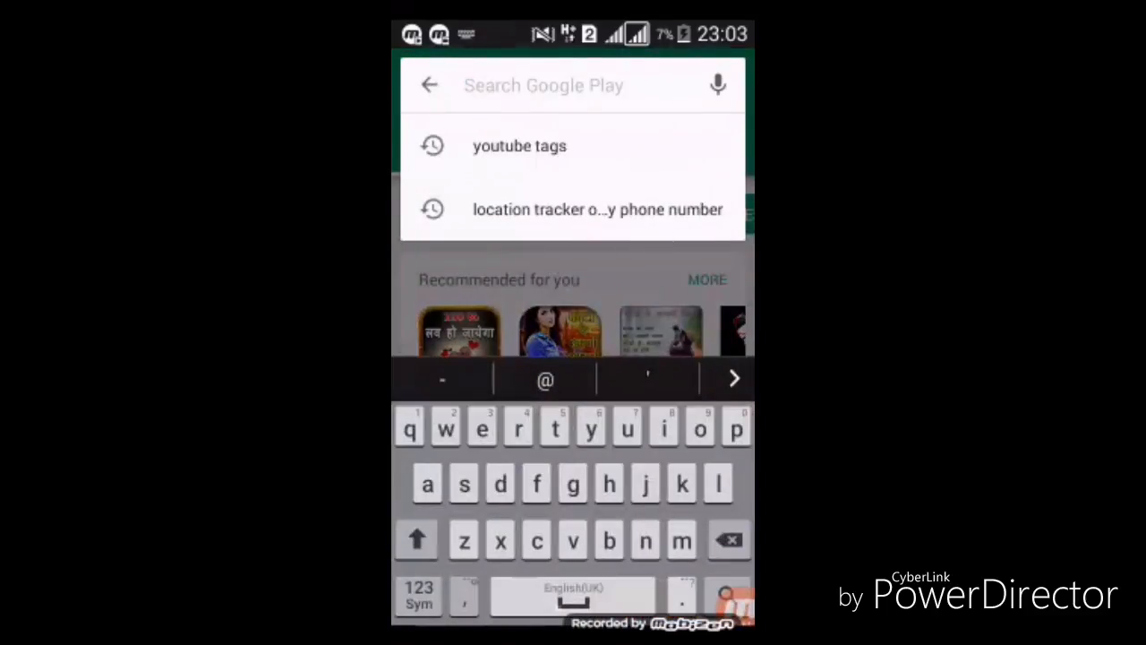
text(p)
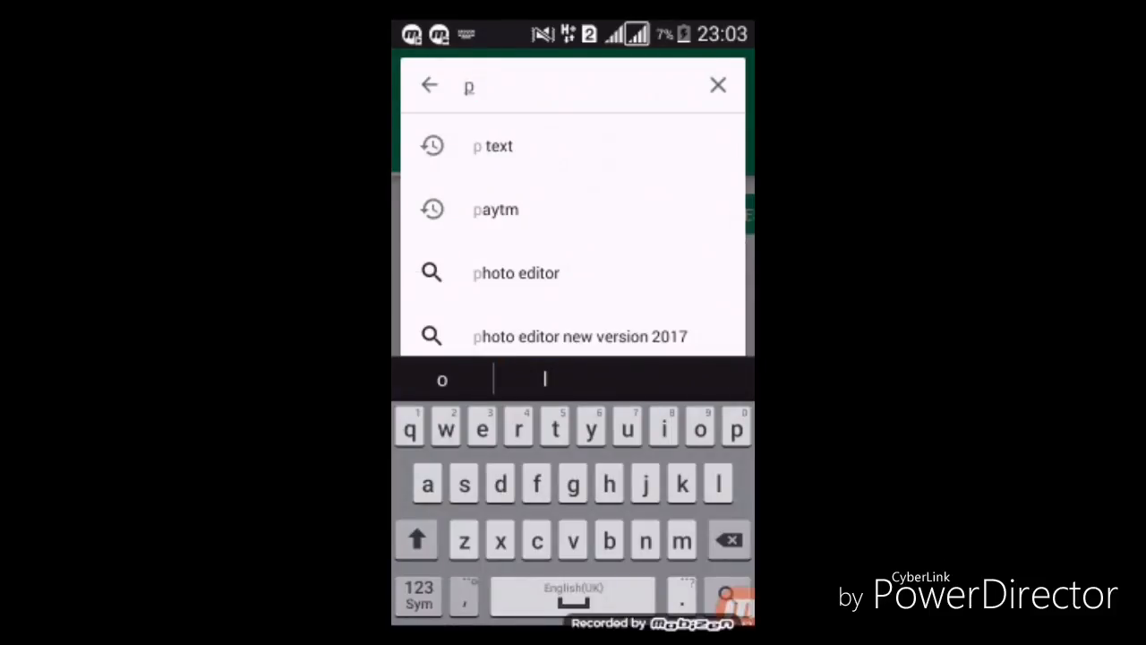
text(a)
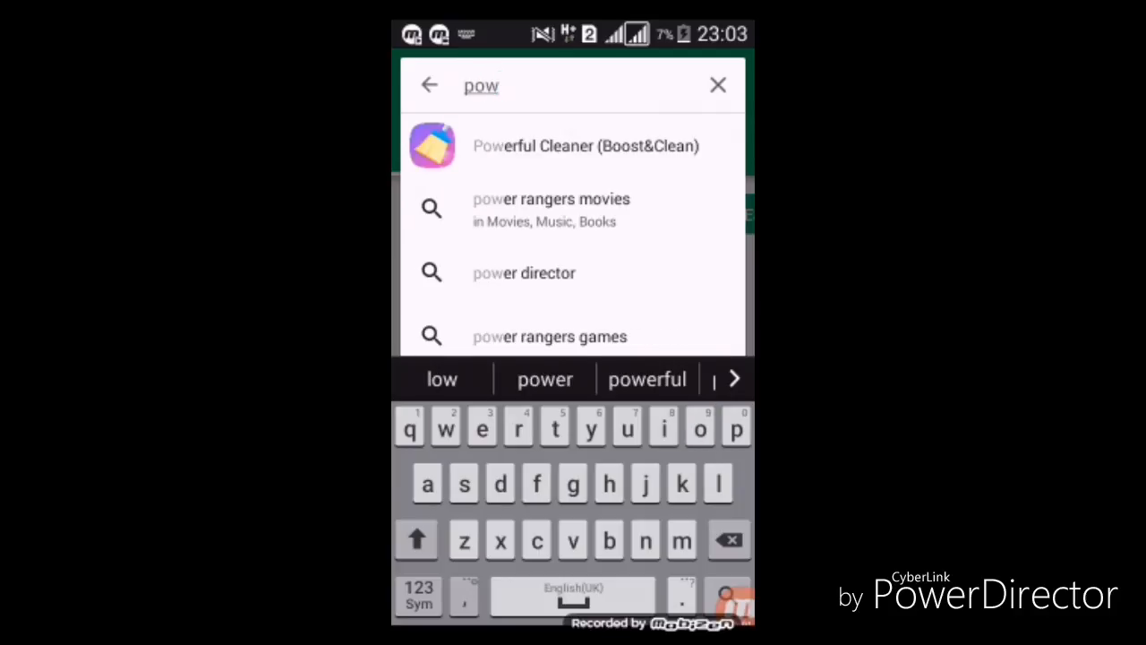
click(523, 272)
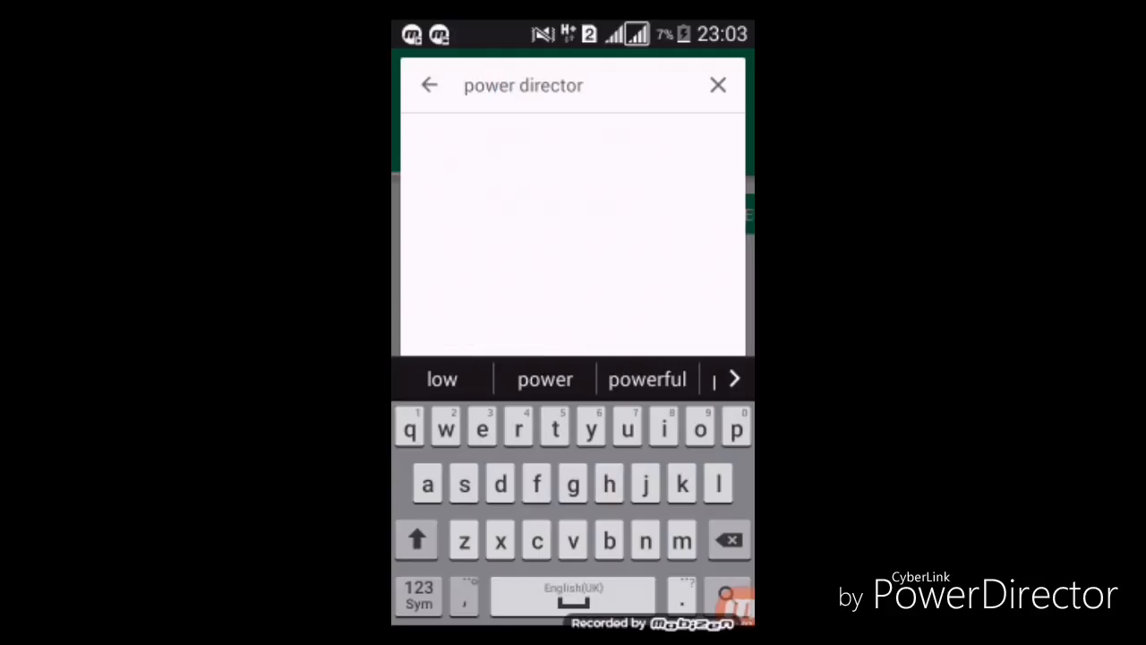
key(enter)
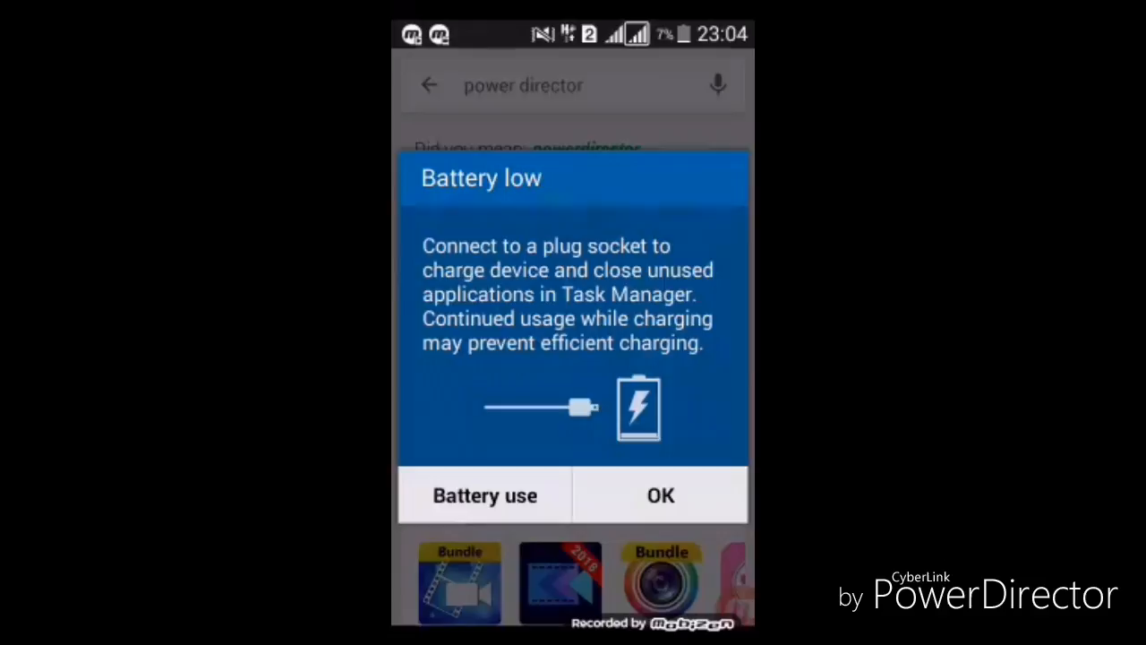
Dismiss the Battery low dialog and launch PowerDirector from its store listing.
click(658, 495)
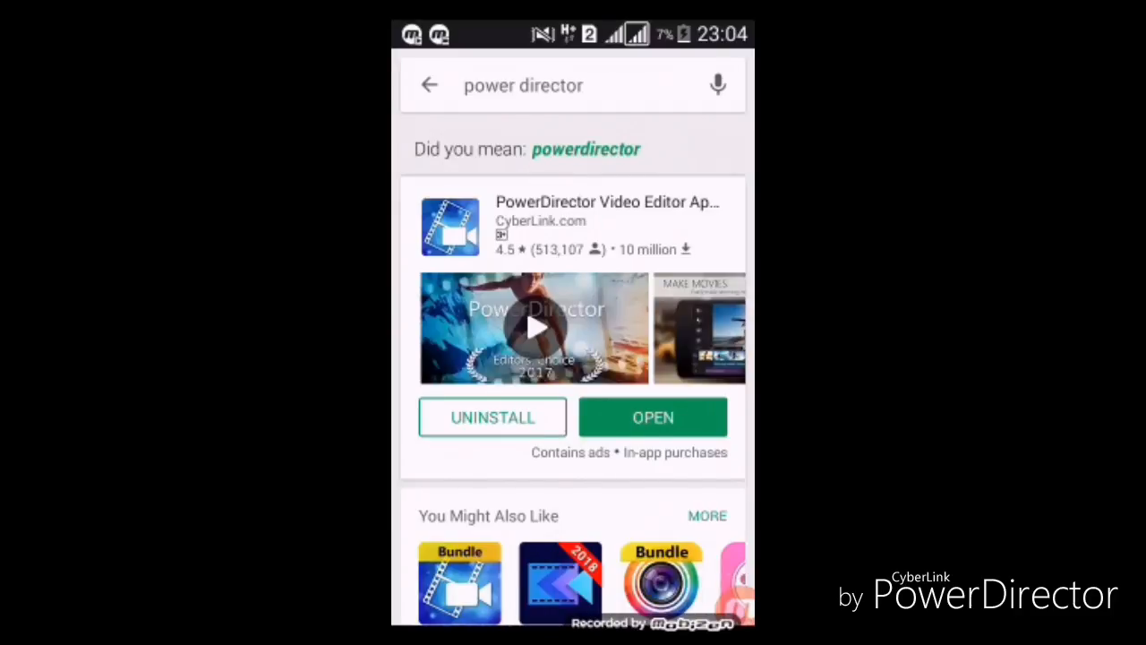
click(651, 415)
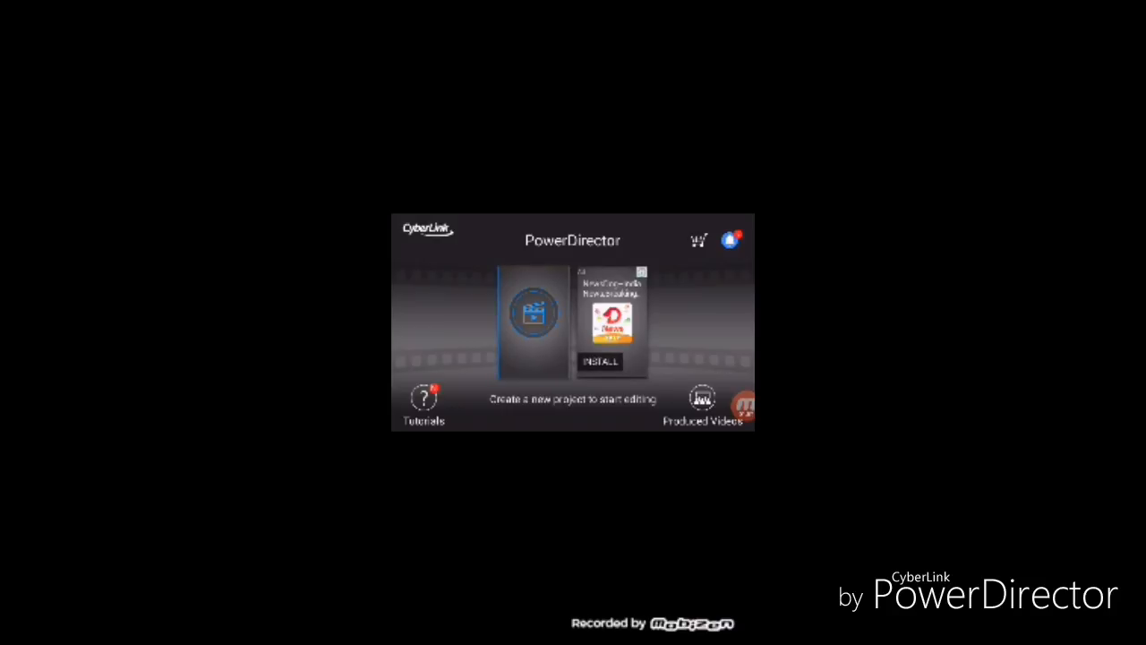
Create a new project with the default name and 16:9 ratio, then enter the download video folder.
click(534, 312)
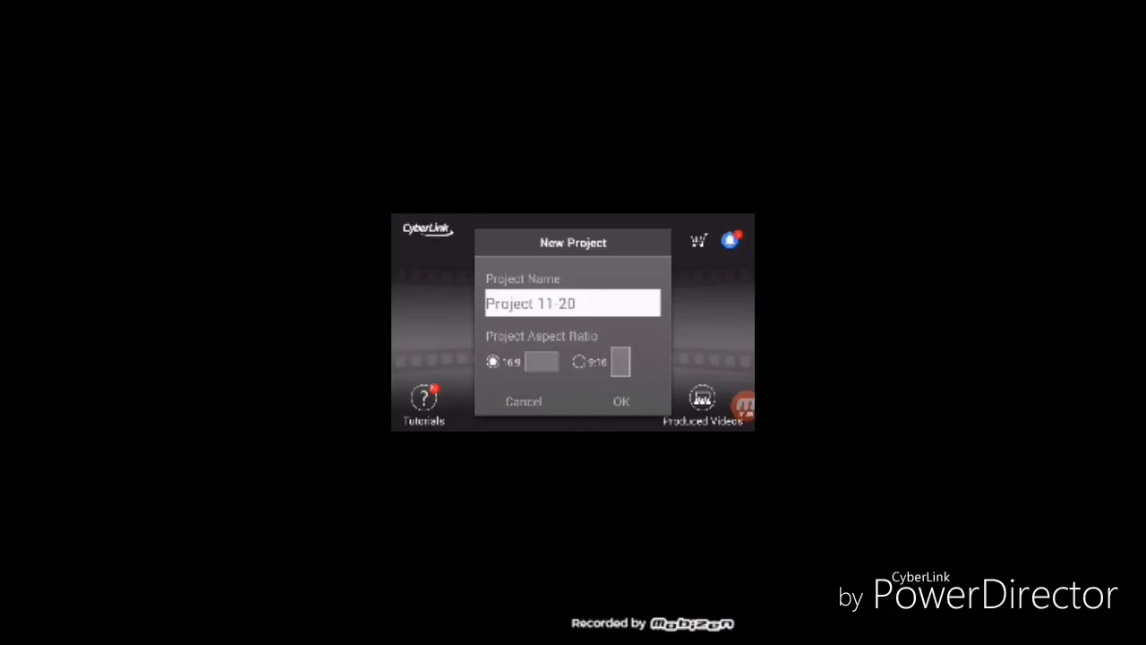
click(620, 401)
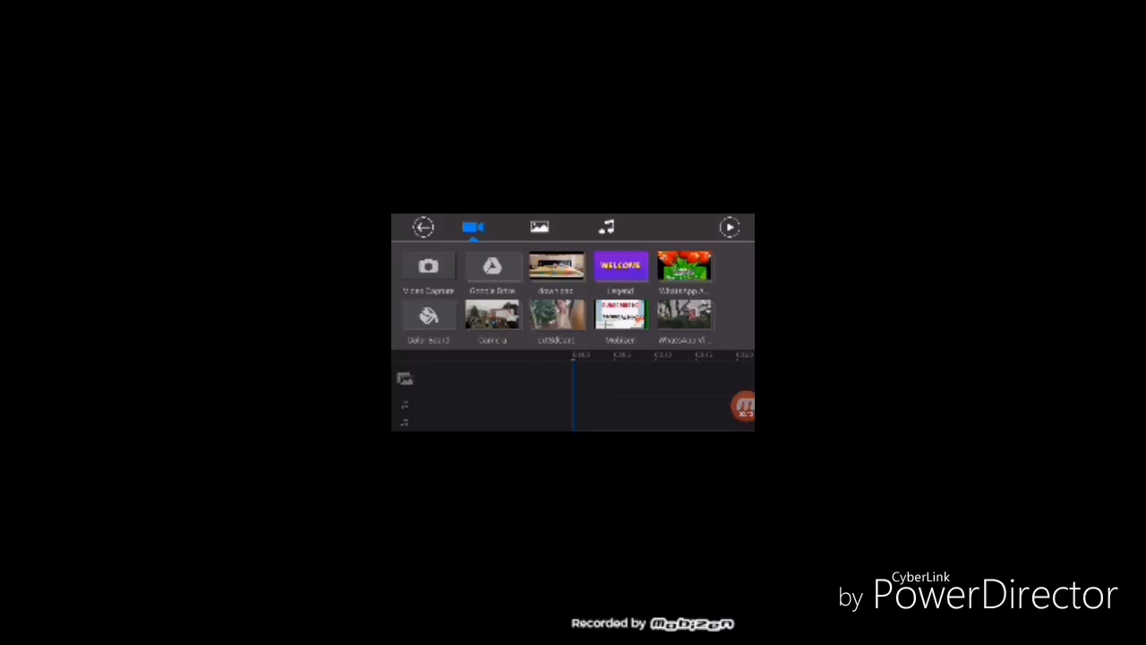
click(555, 265)
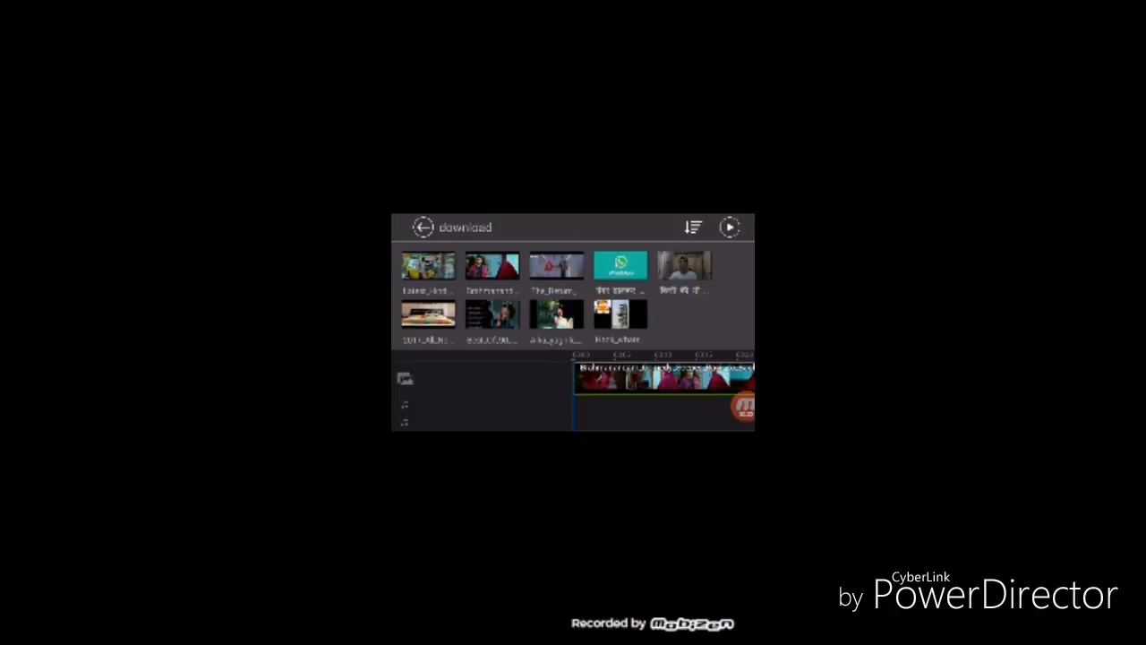
Scroll the timeline right to view the added download-folder clip.
scroll(right, 3)
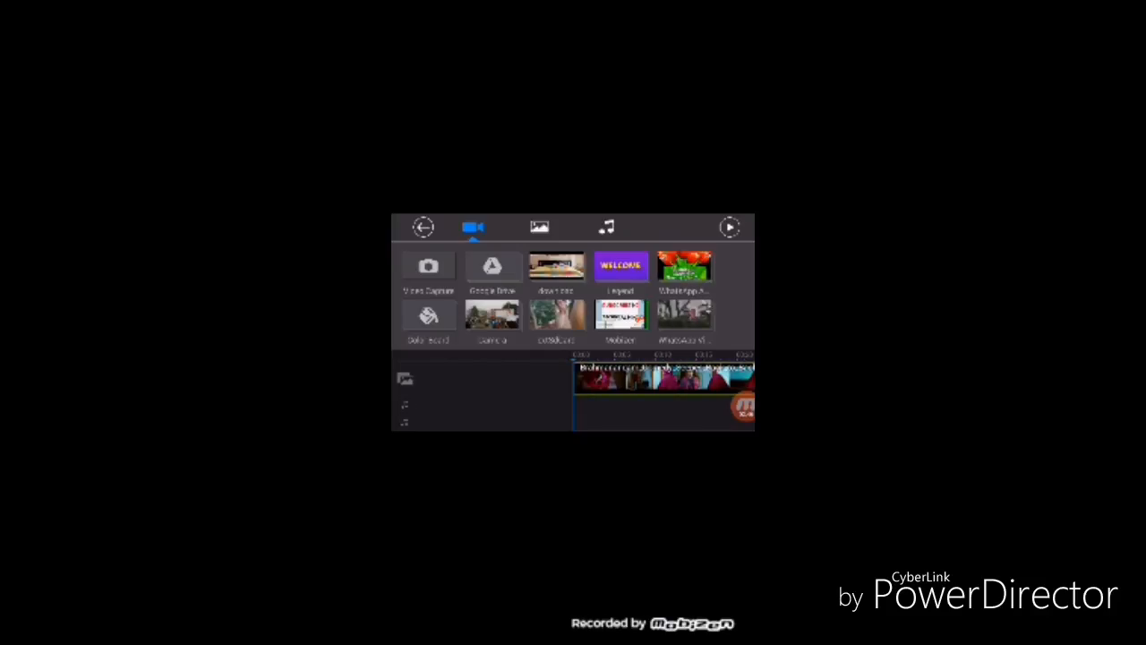
Add two photos from the exSdCard folder to the timeline after the video.
click(539, 226)
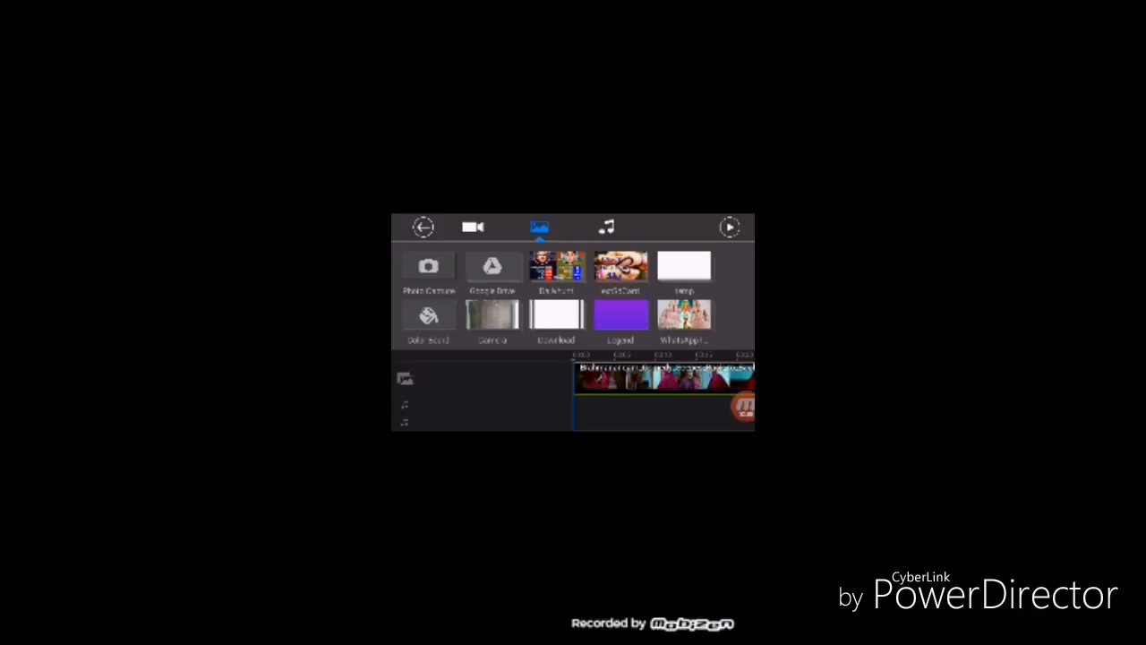
click(620, 269)
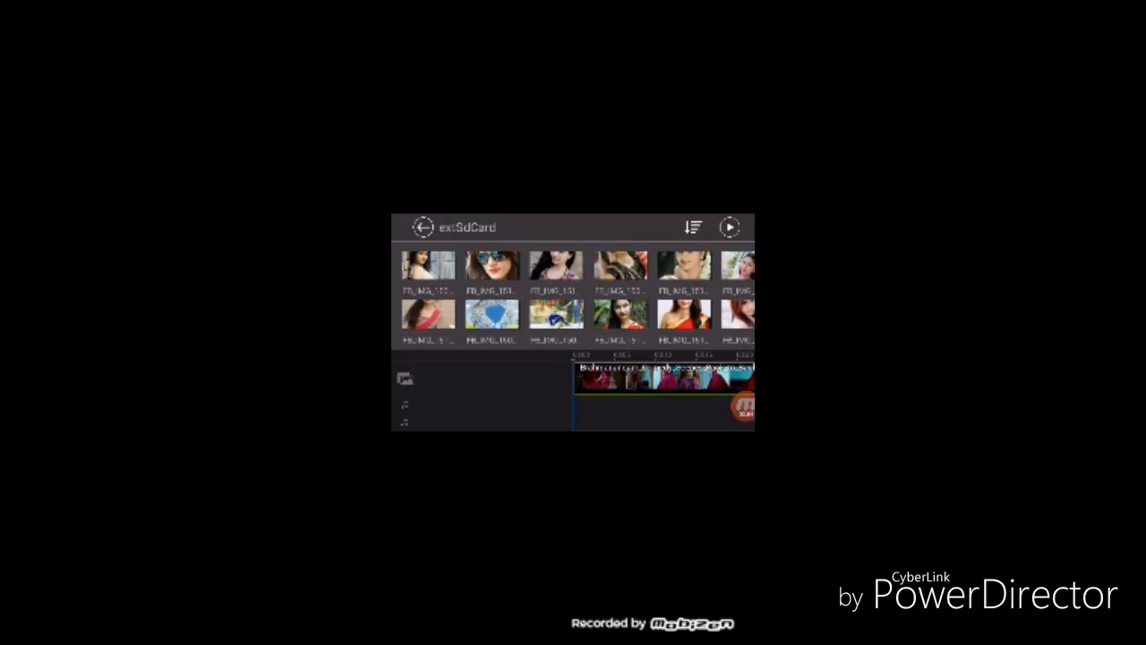
click(491, 267)
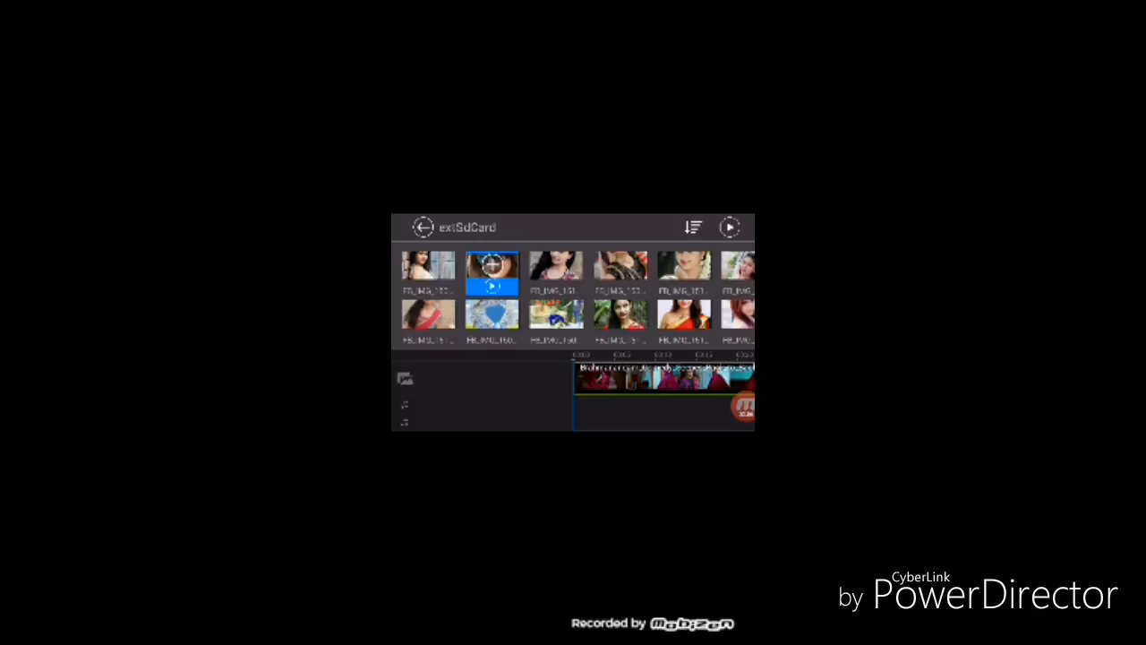
click(491, 319)
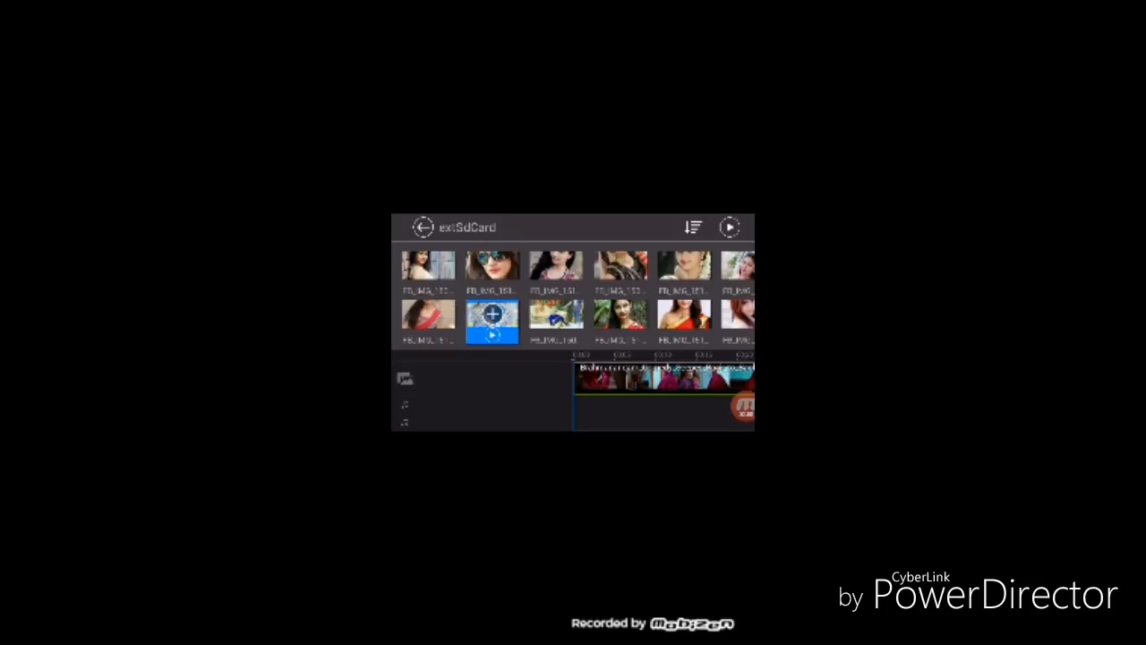
Switch to the music note library and start a voice recording.
click(607, 225)
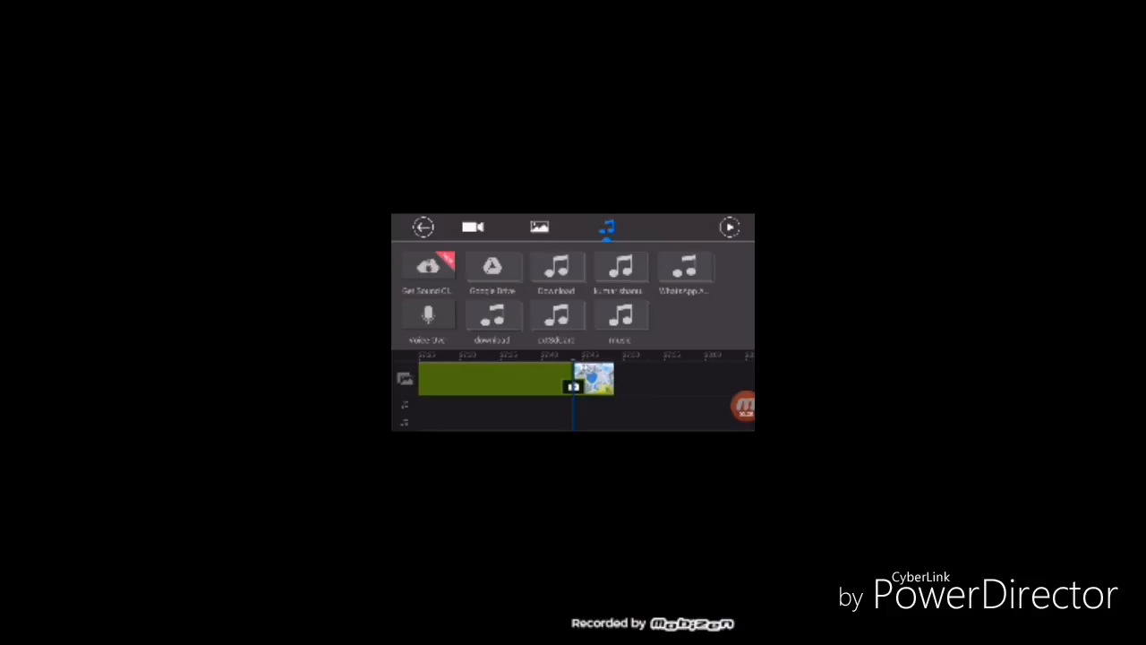
click(745, 406)
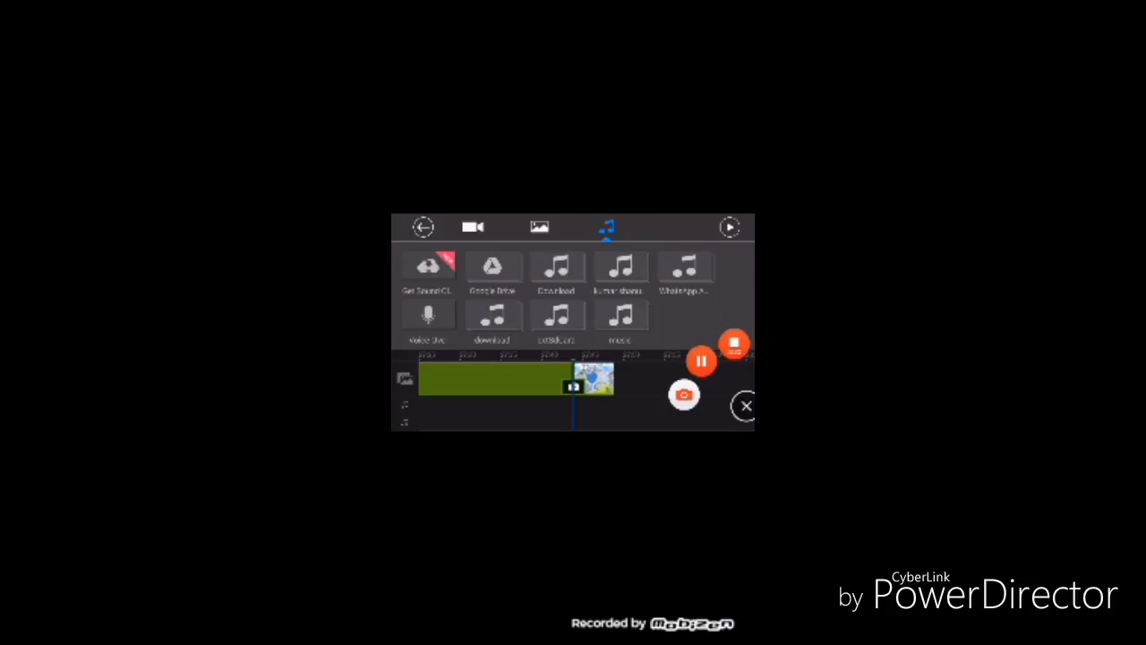